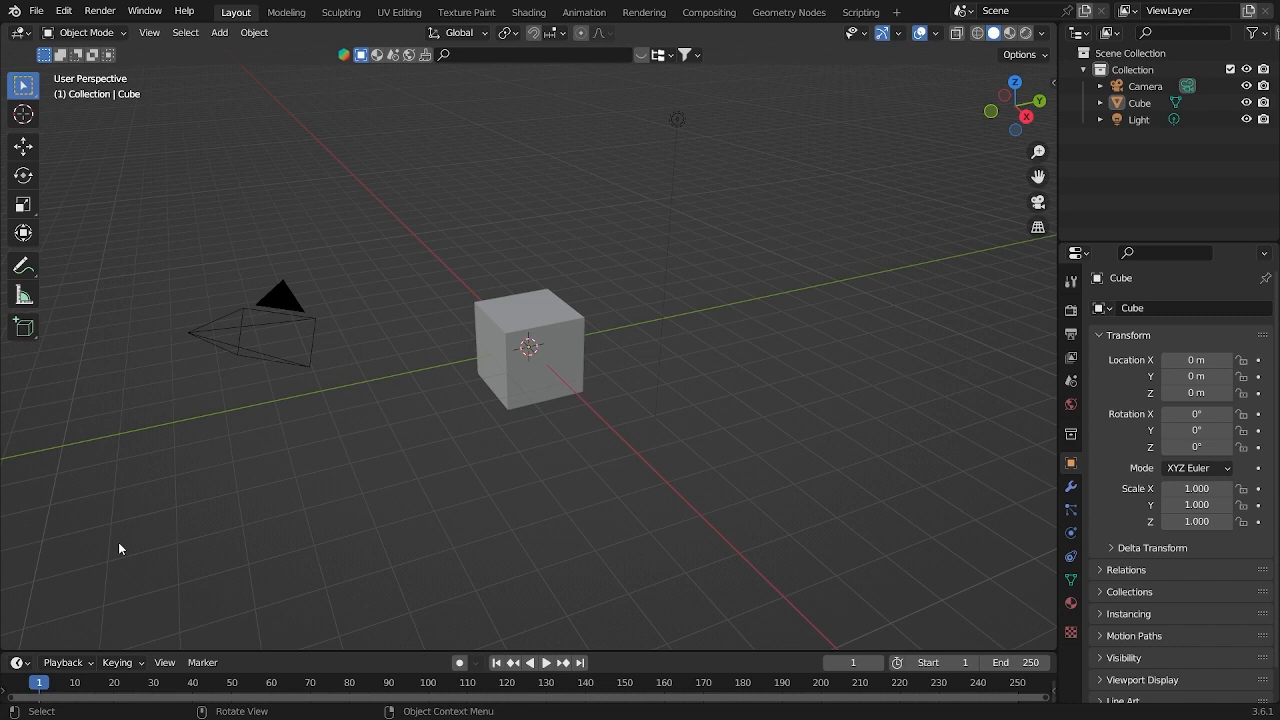
Delete the default cube, camera and light, leaving an empty scene.
key(ctrl+s)
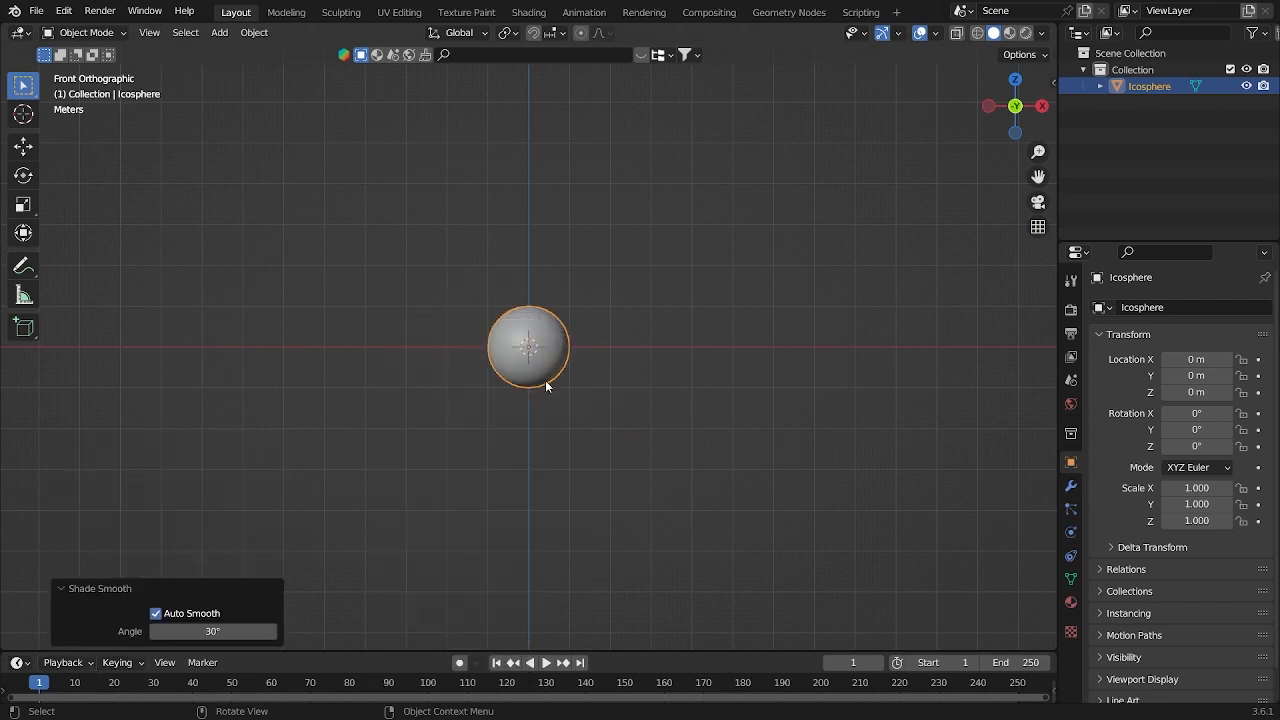
Zoom in and orbit to a perspective view of the smooth-shaded icosphere.
scroll(up, 3)
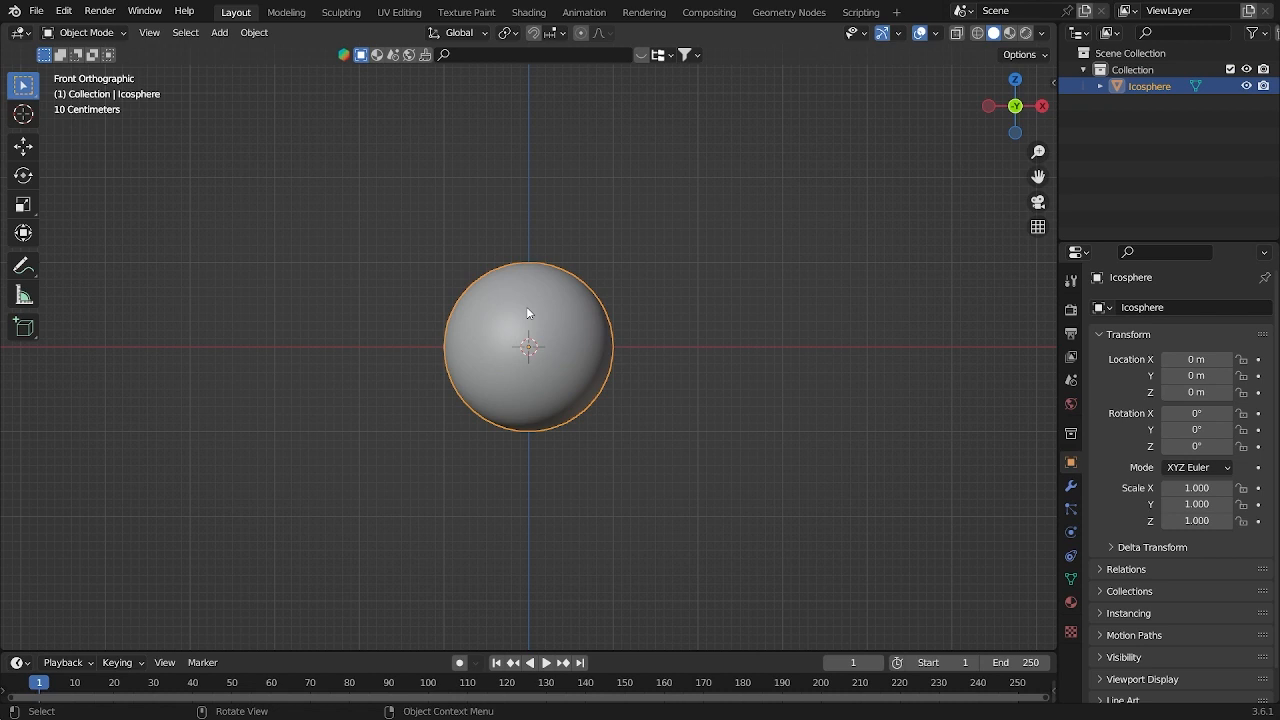
mouse_move(595, 531)
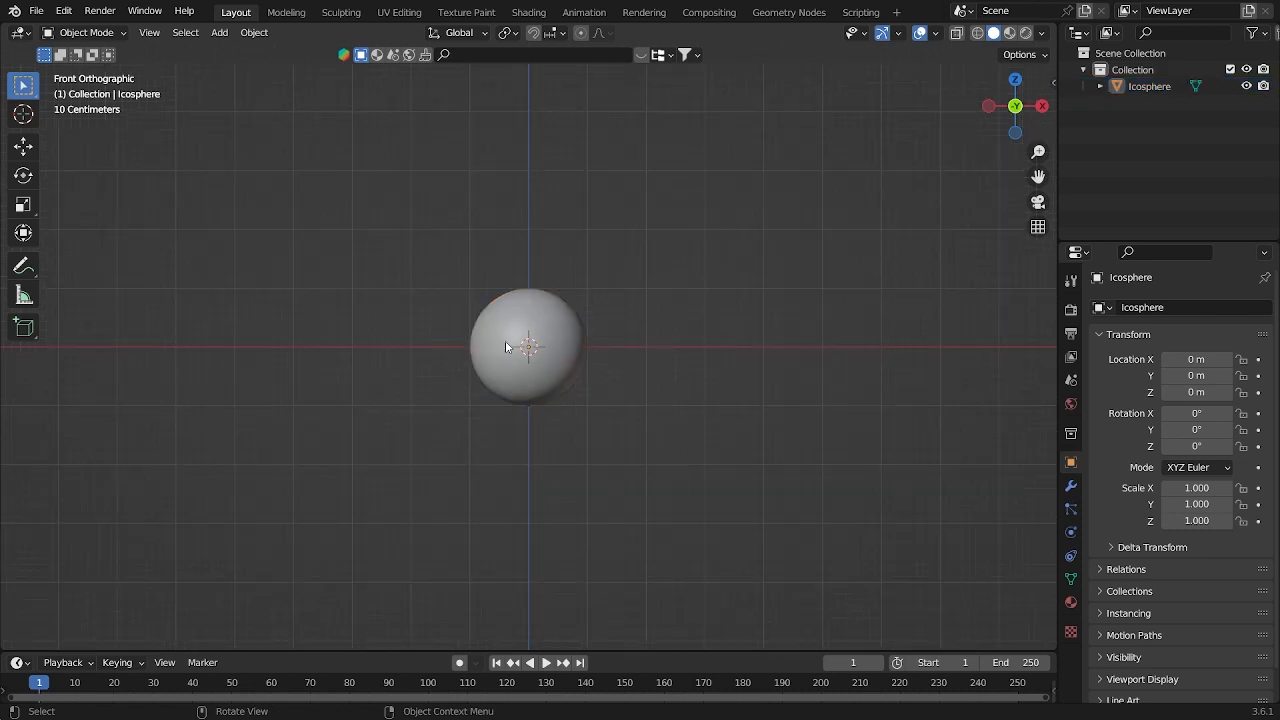
drag(530, 347, 576, 378)
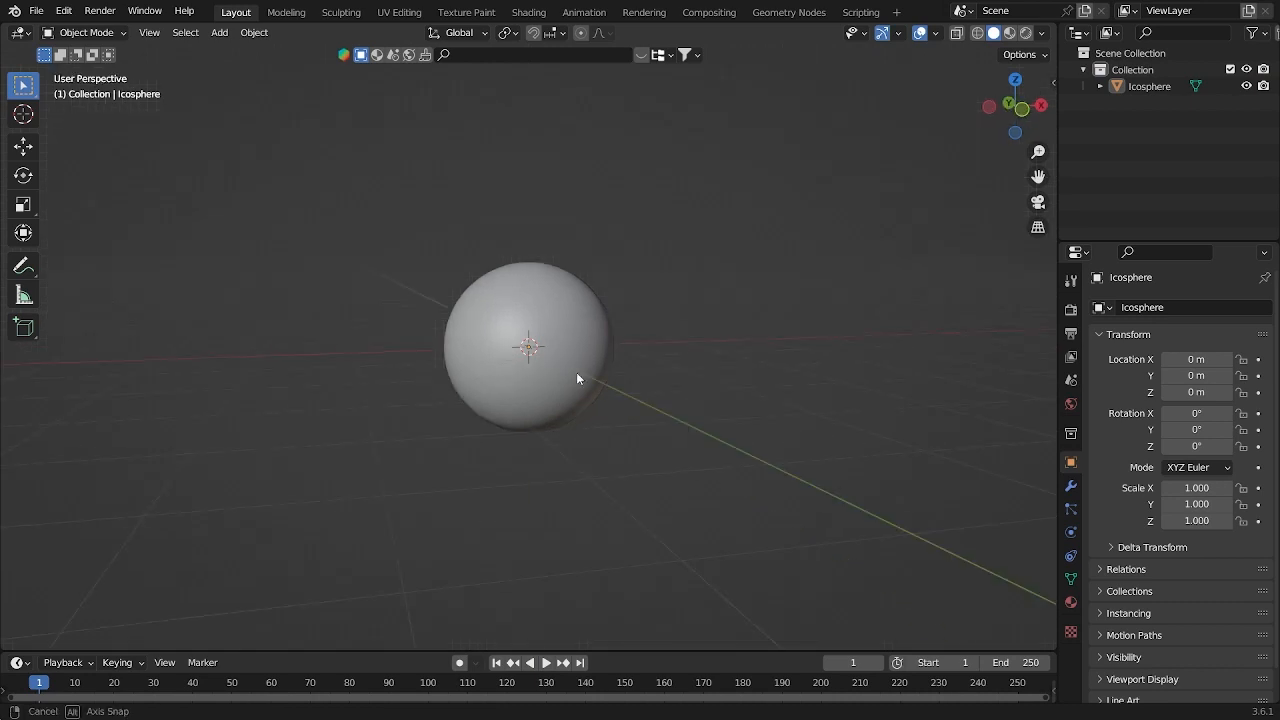
click(528, 348)
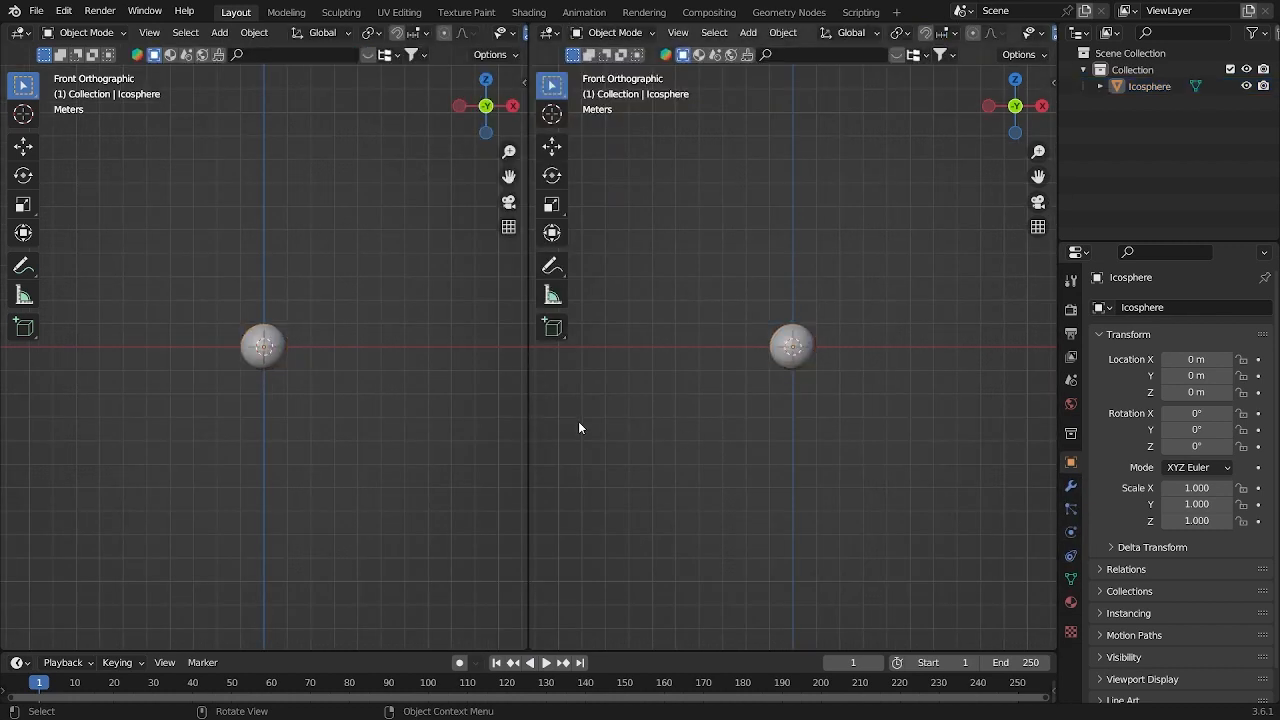
Change the left area's editor type to the Shader Editor.
click(17, 32)
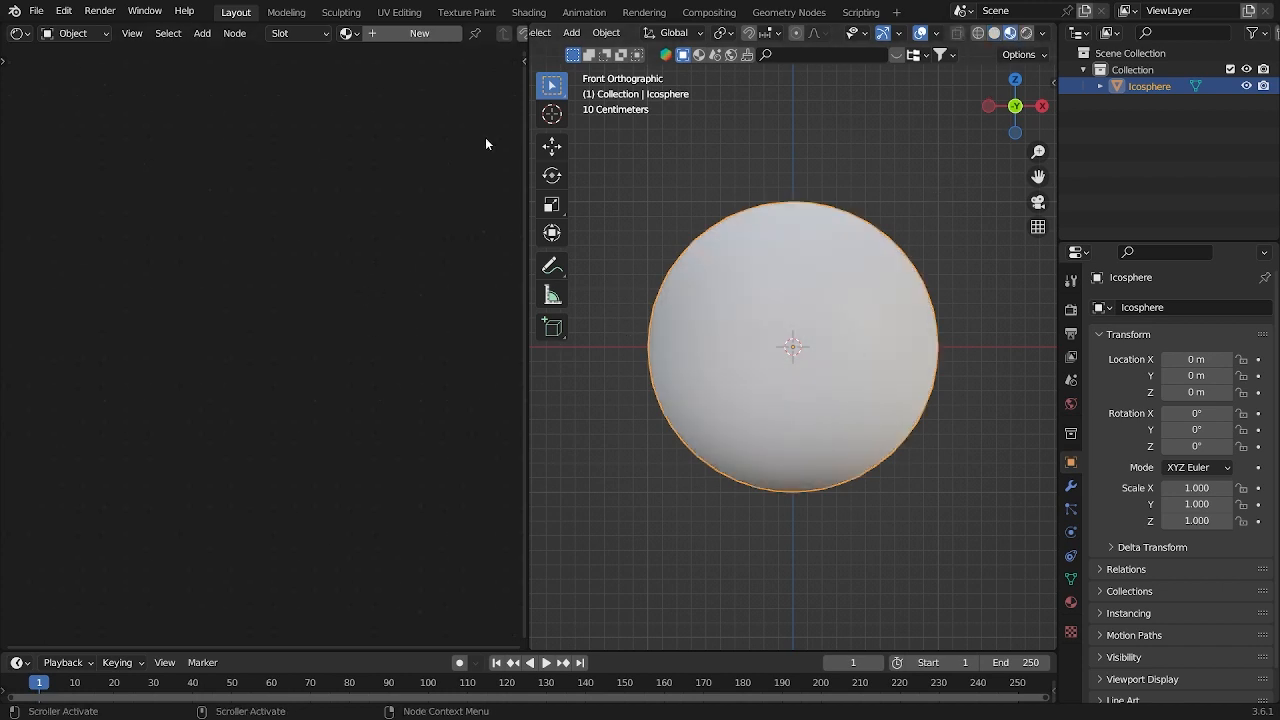
mouse_move(419, 33)
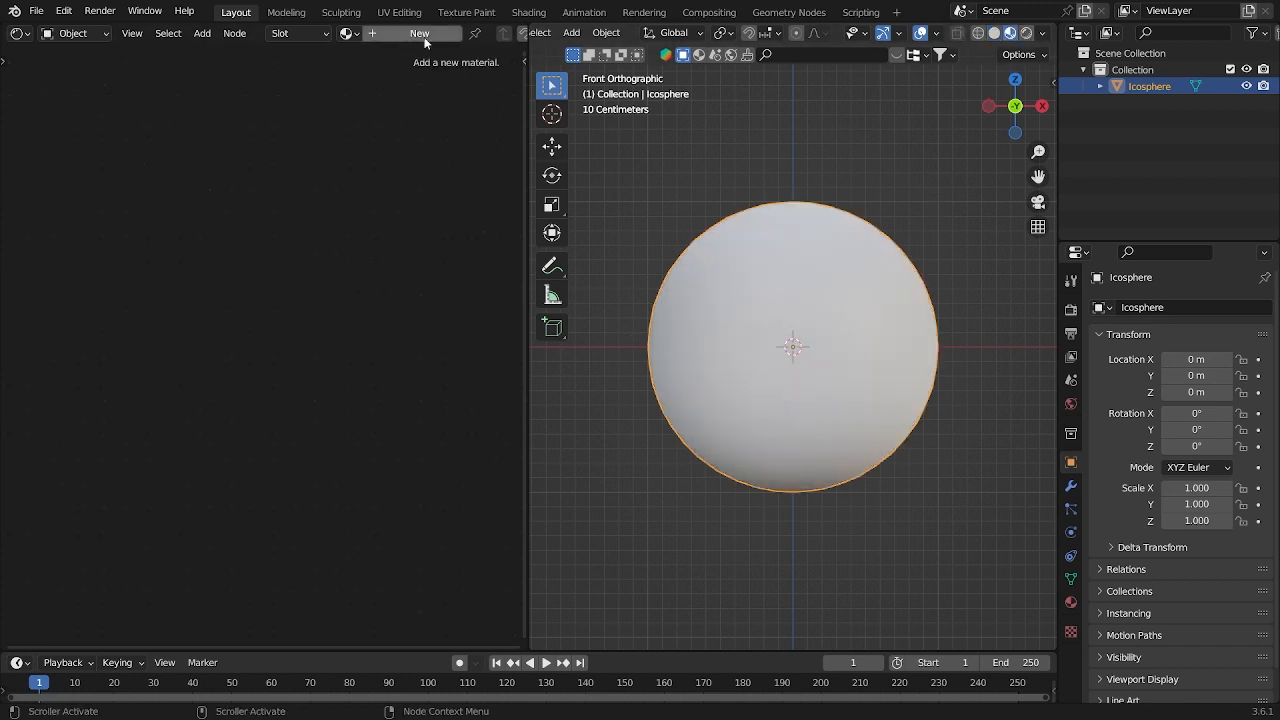
Create a new material and add Color Ramp and Mix Color nodes.
click(419, 33)
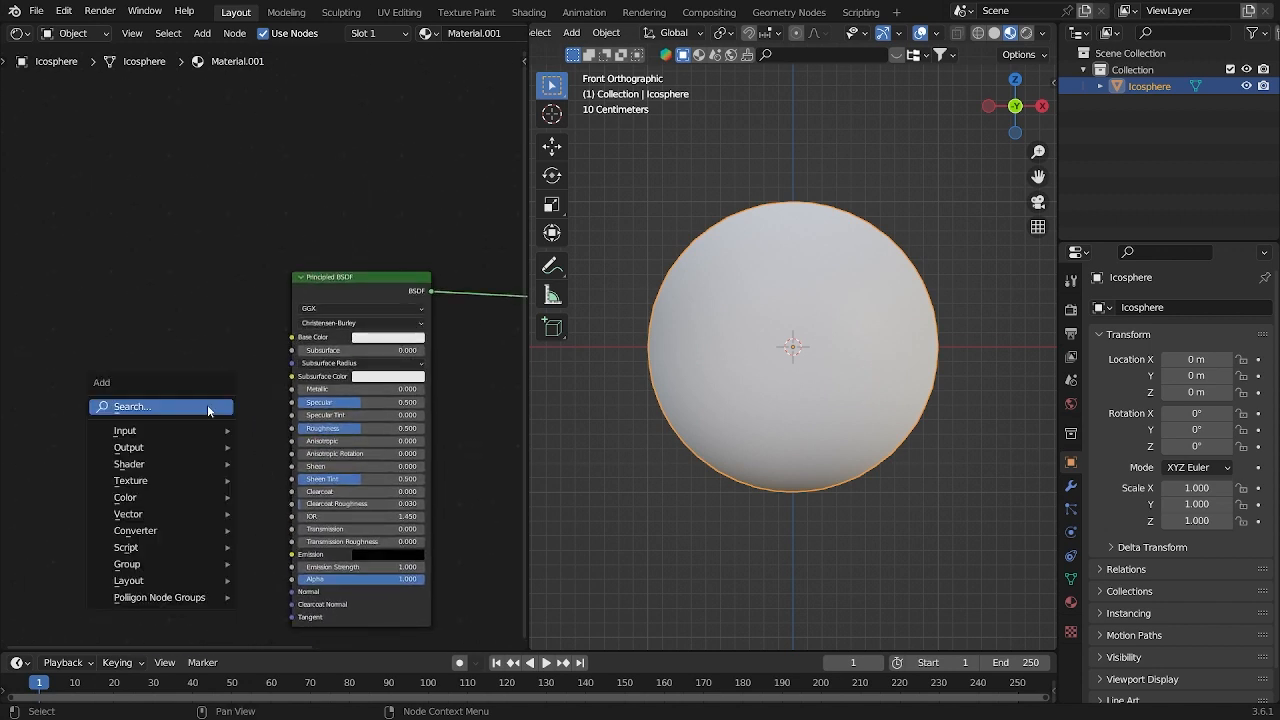
text(color)
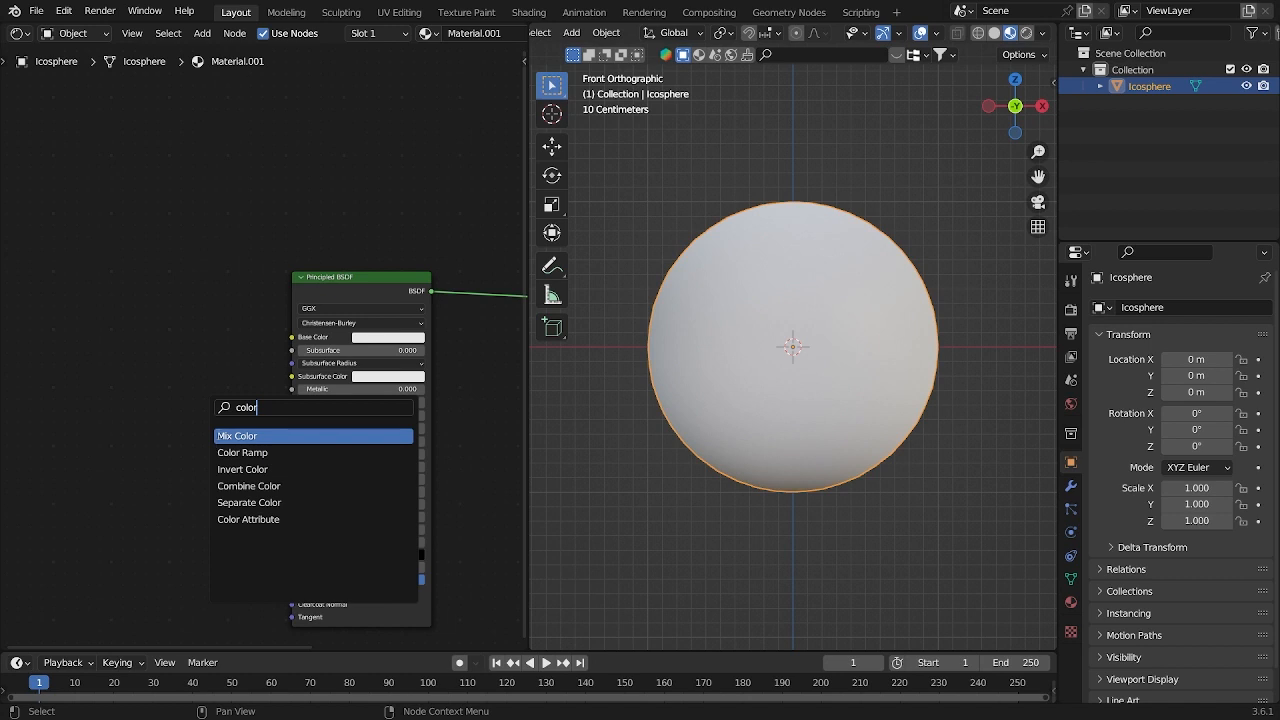
click(242, 452)
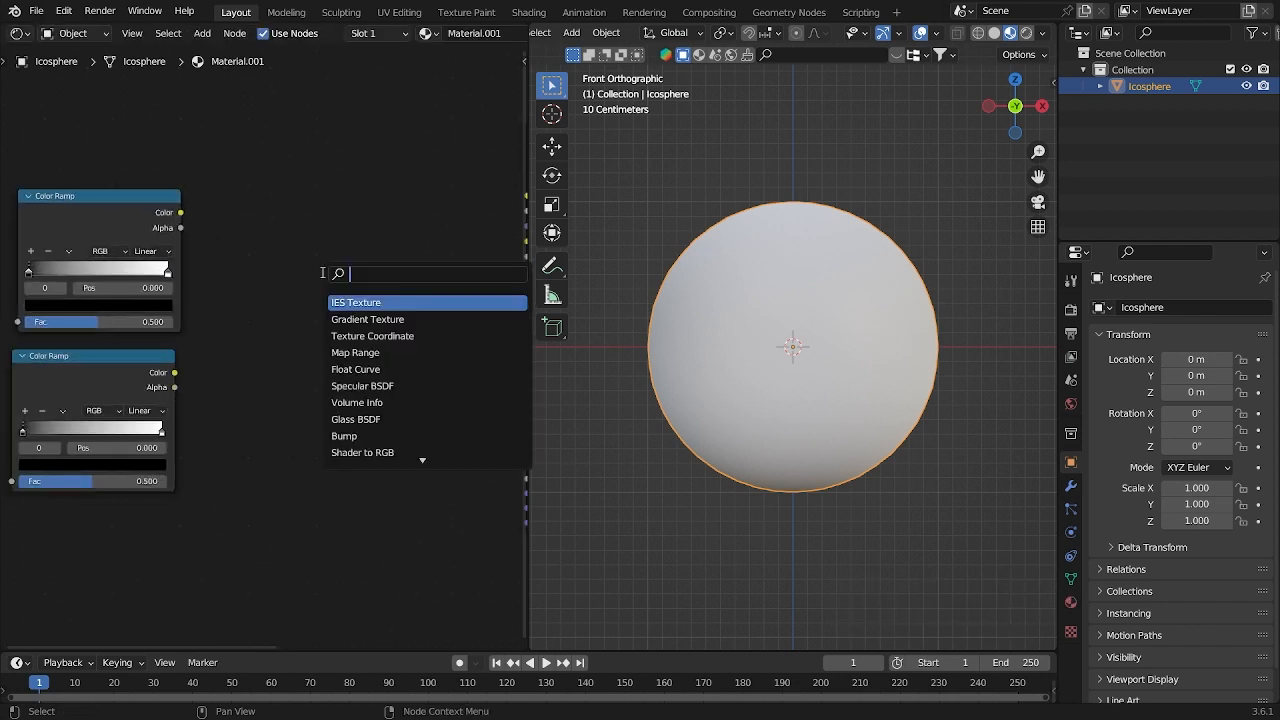
text(mix color)
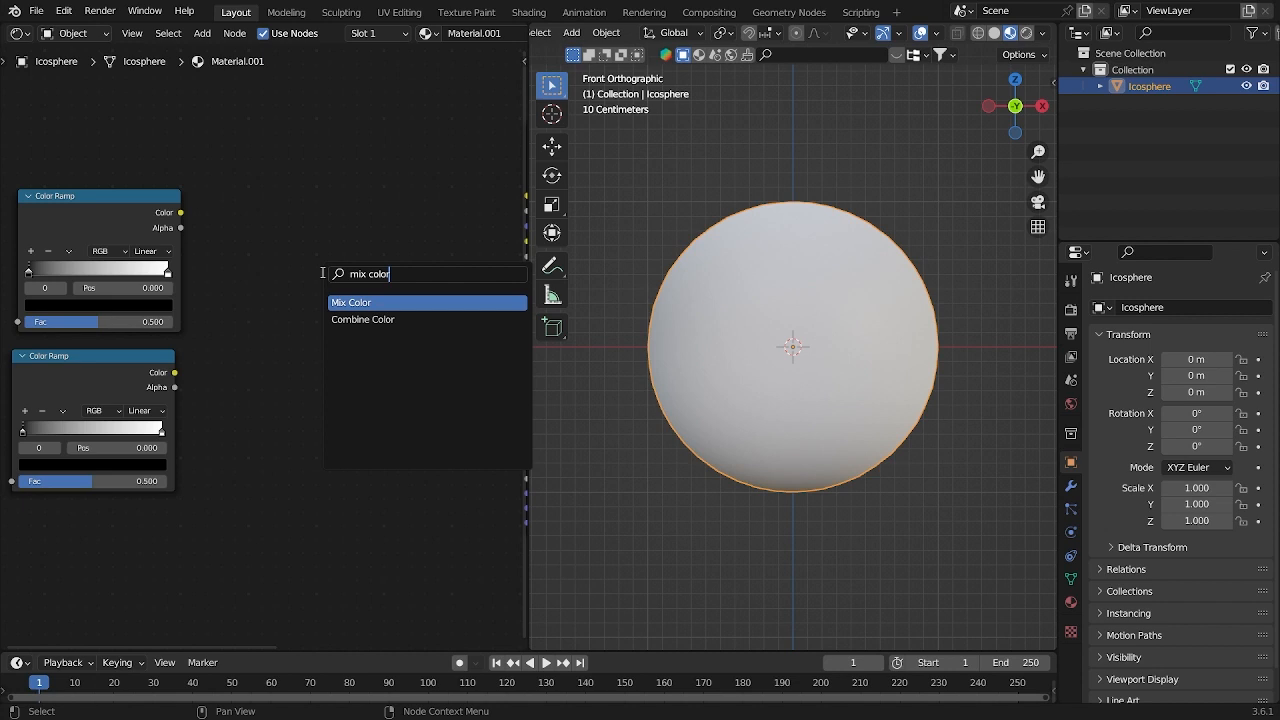
click(351, 302)
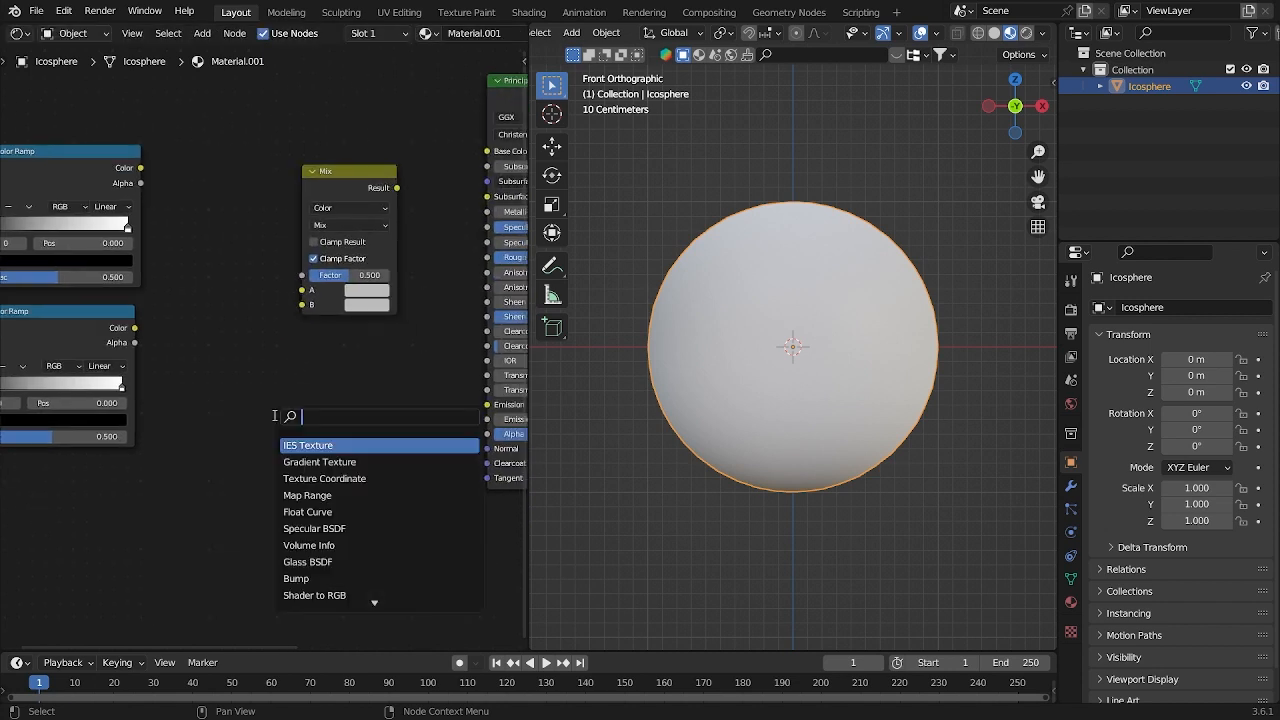
Add a Bump node and a Math node set to Maximum.
text(math)
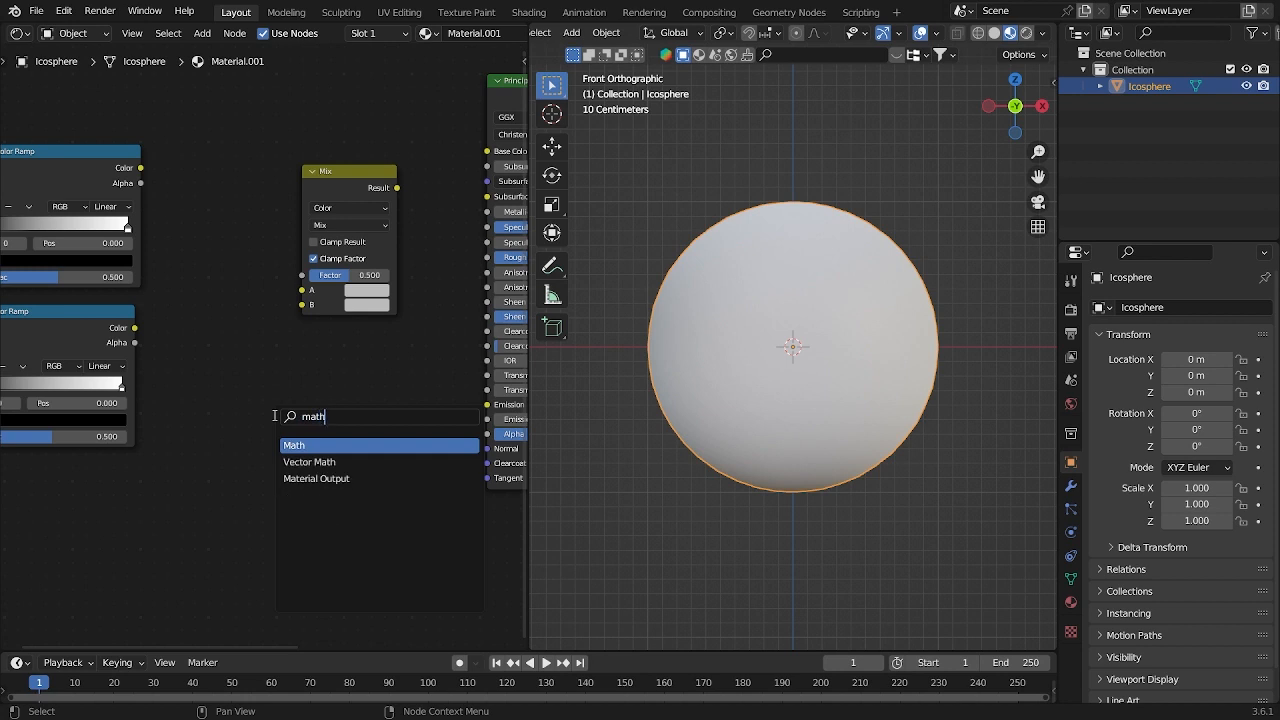
click(294, 444)
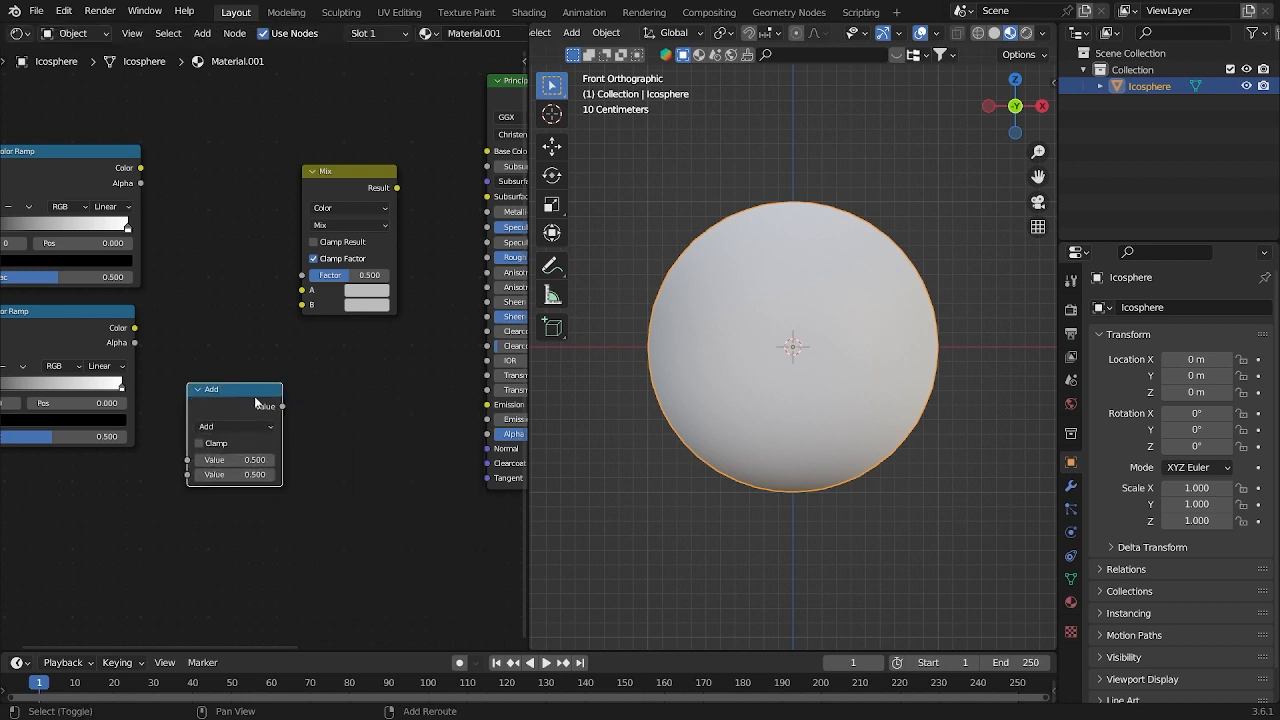
text(bump)
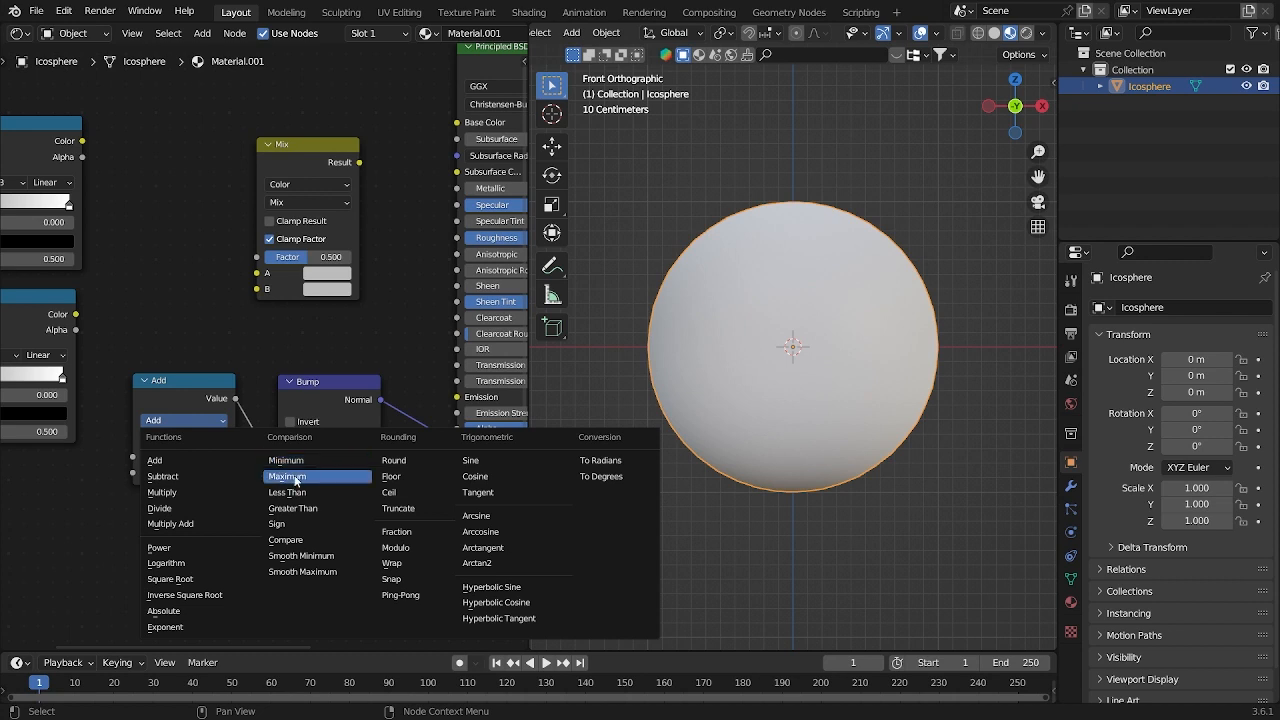
click(287, 476)
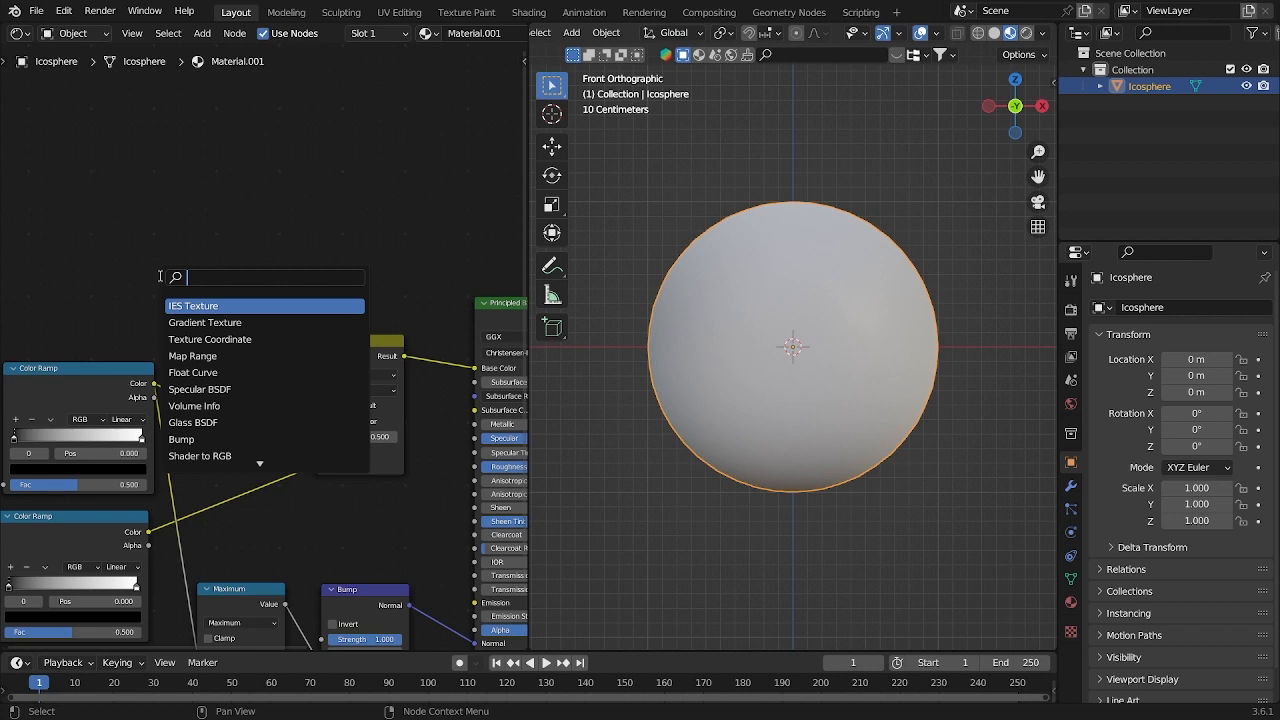
Feed Layer Weight Fresnel into Mix, make both ramps B-Spline, white stop ~0.978.
text(layer weih)
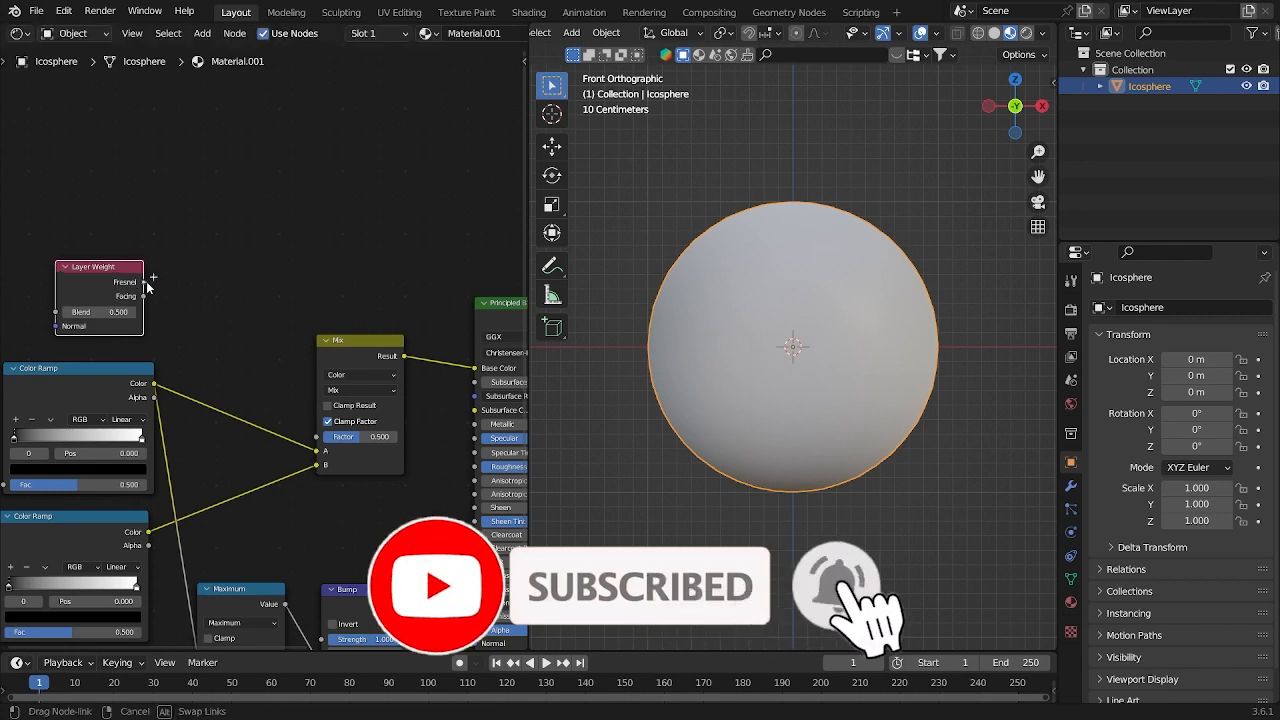
drag(148, 287, 310, 435)
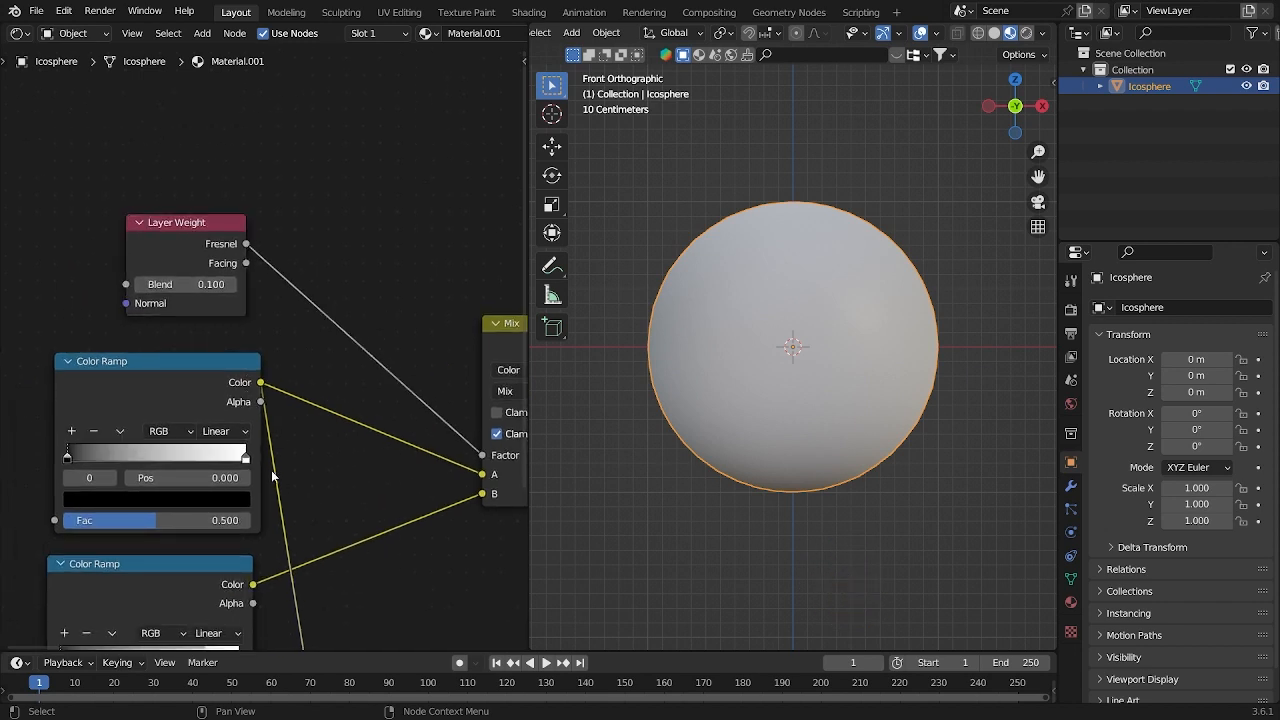
click(225, 375)
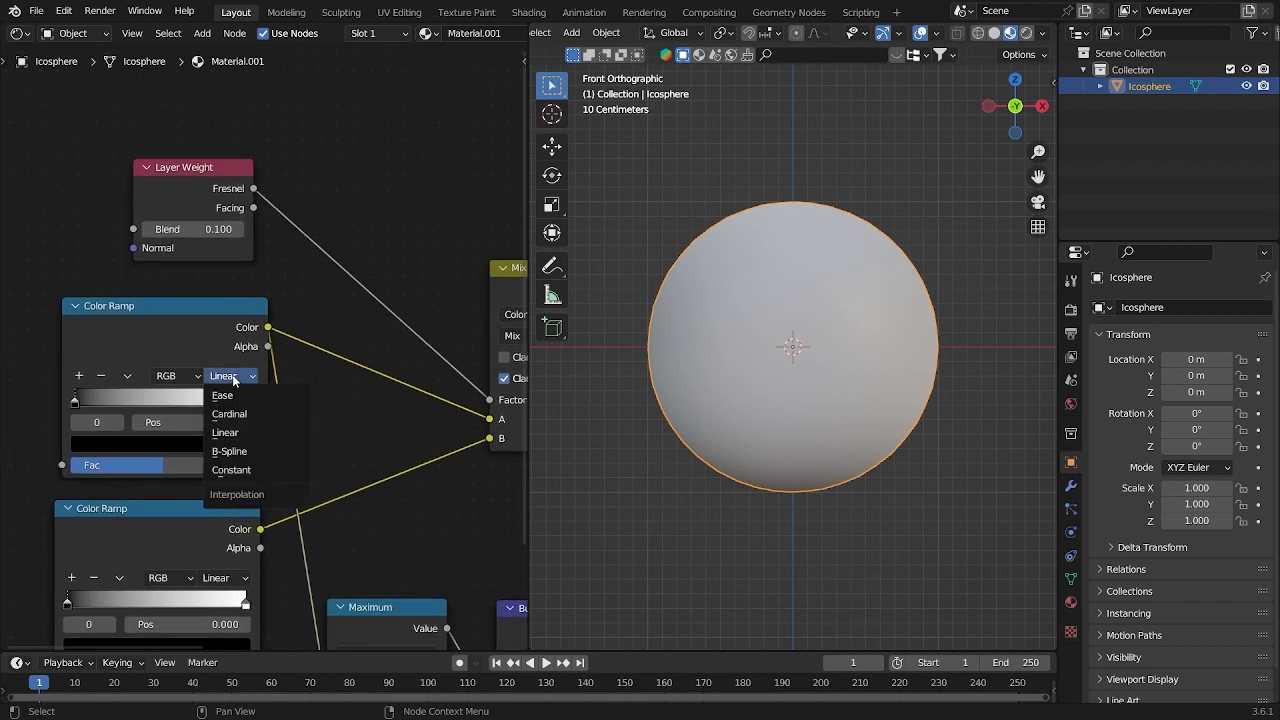
click(229, 451)
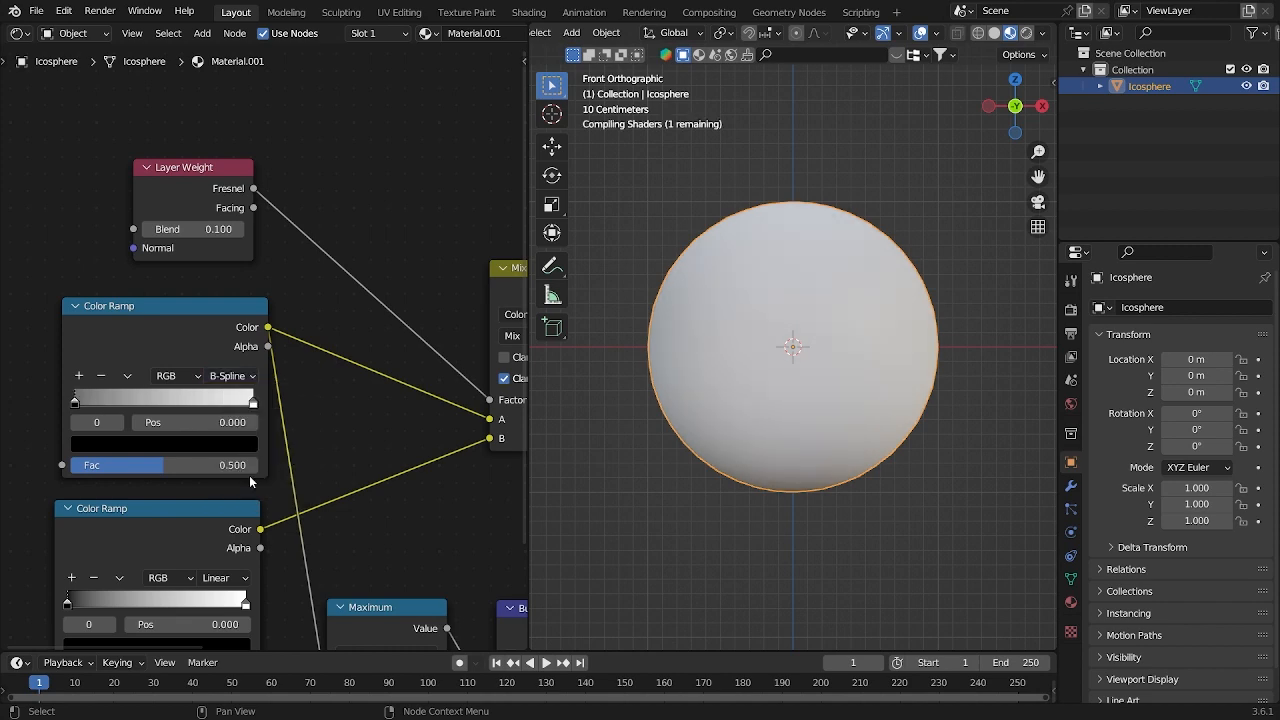
click(213, 479)
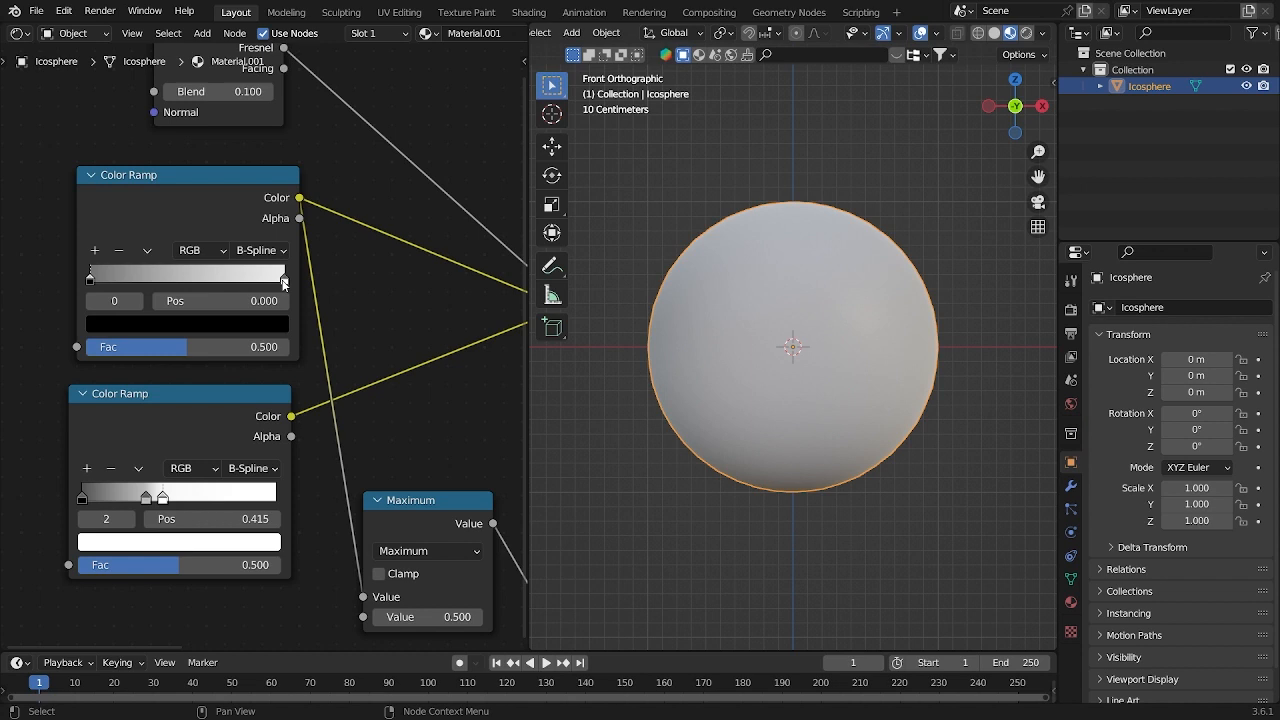
drag(285, 280, 210, 280)
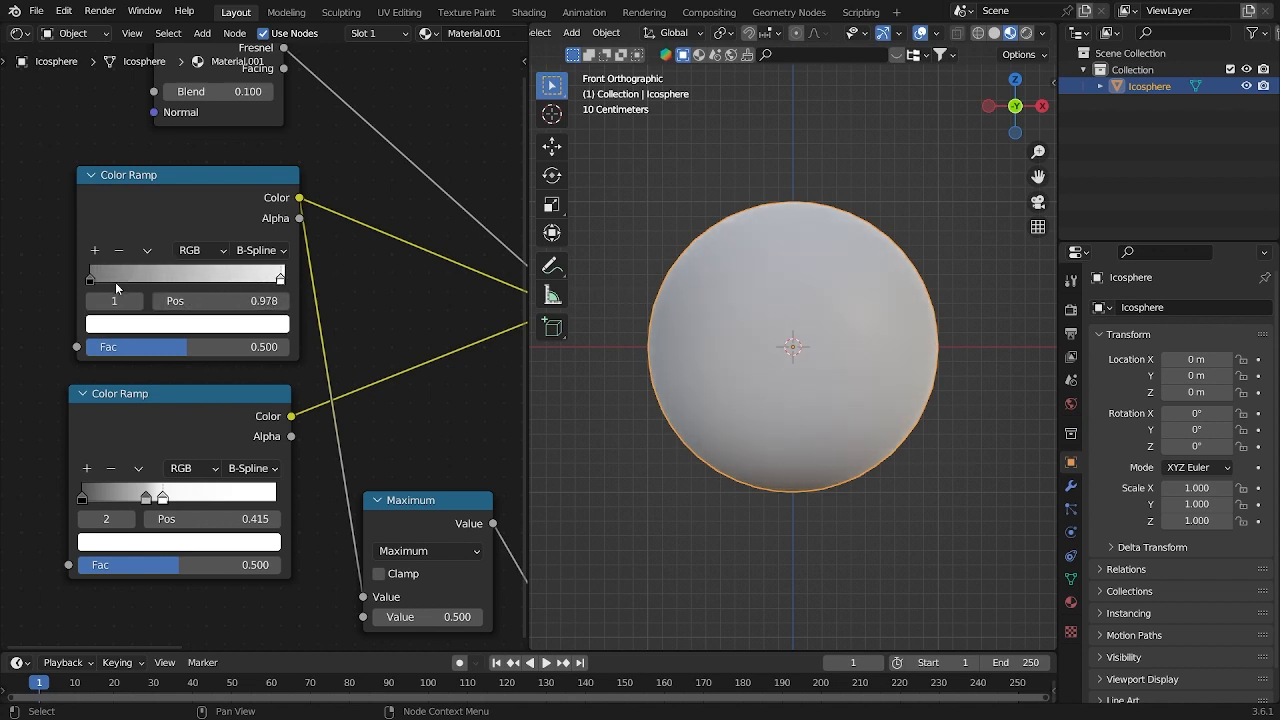
click(186, 323)
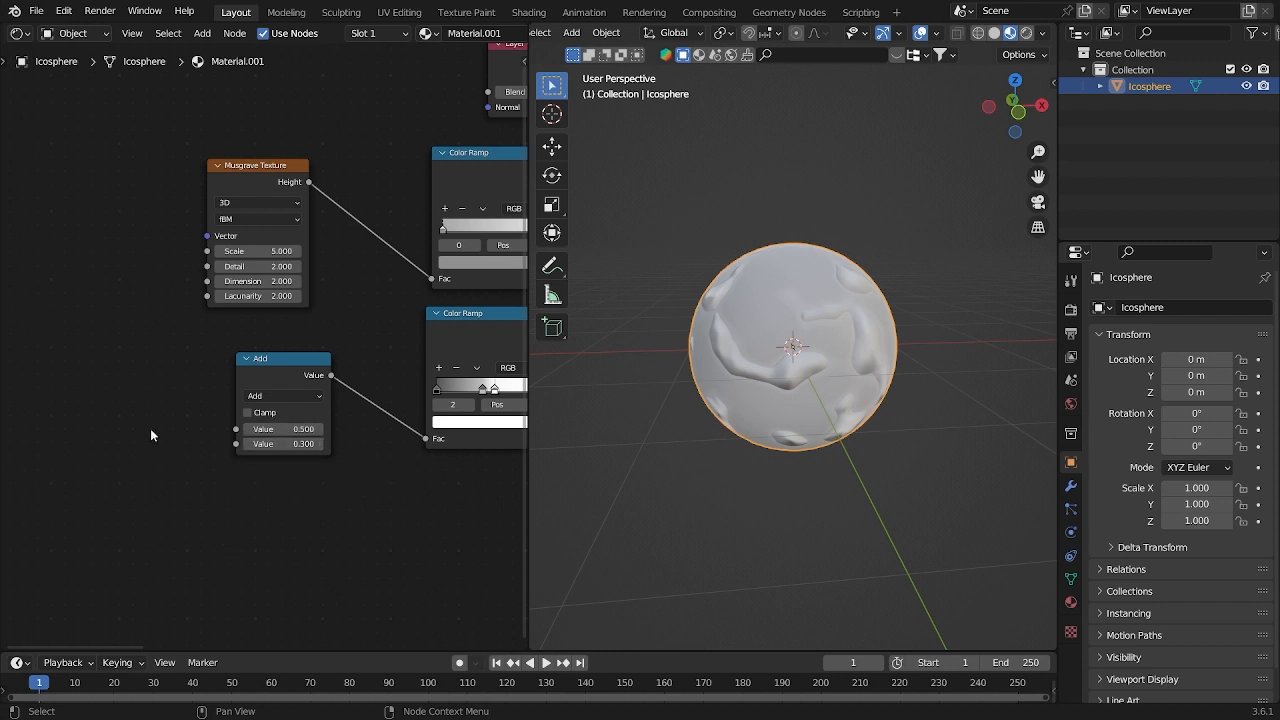
Add a Displacement node linked to the Material Output's Displacement socket.
text(disp)
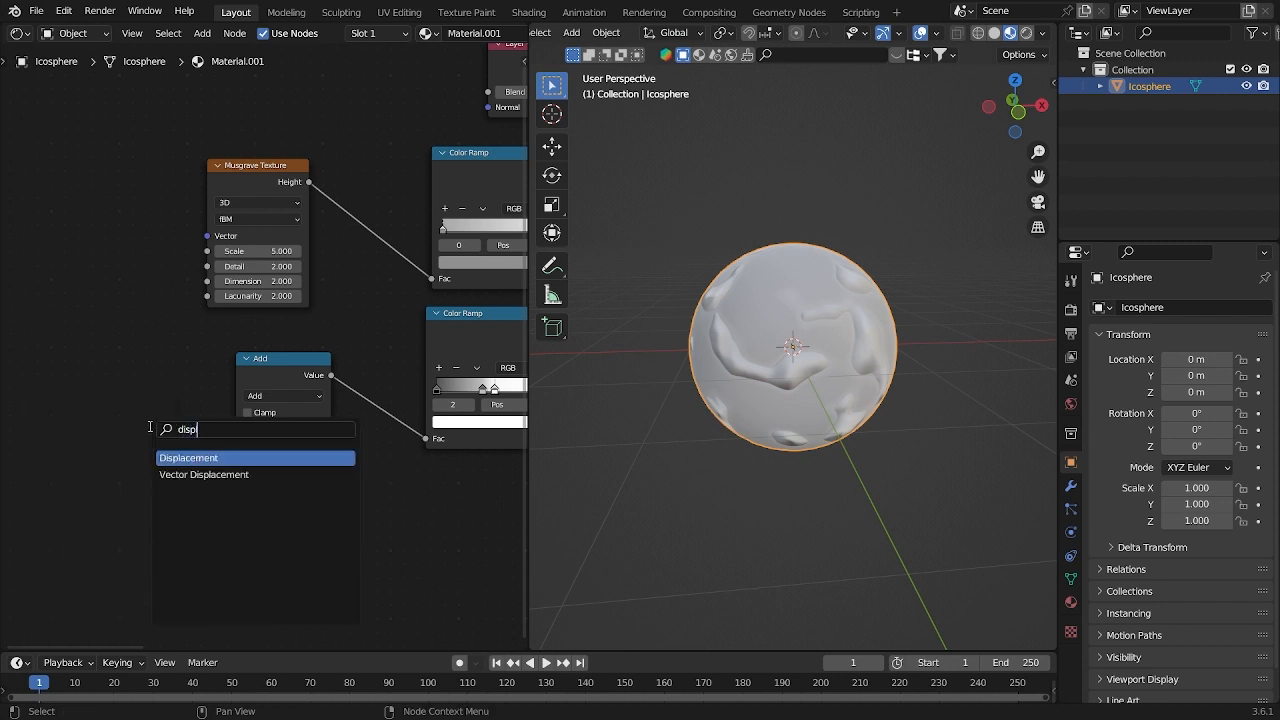
click(188, 457)
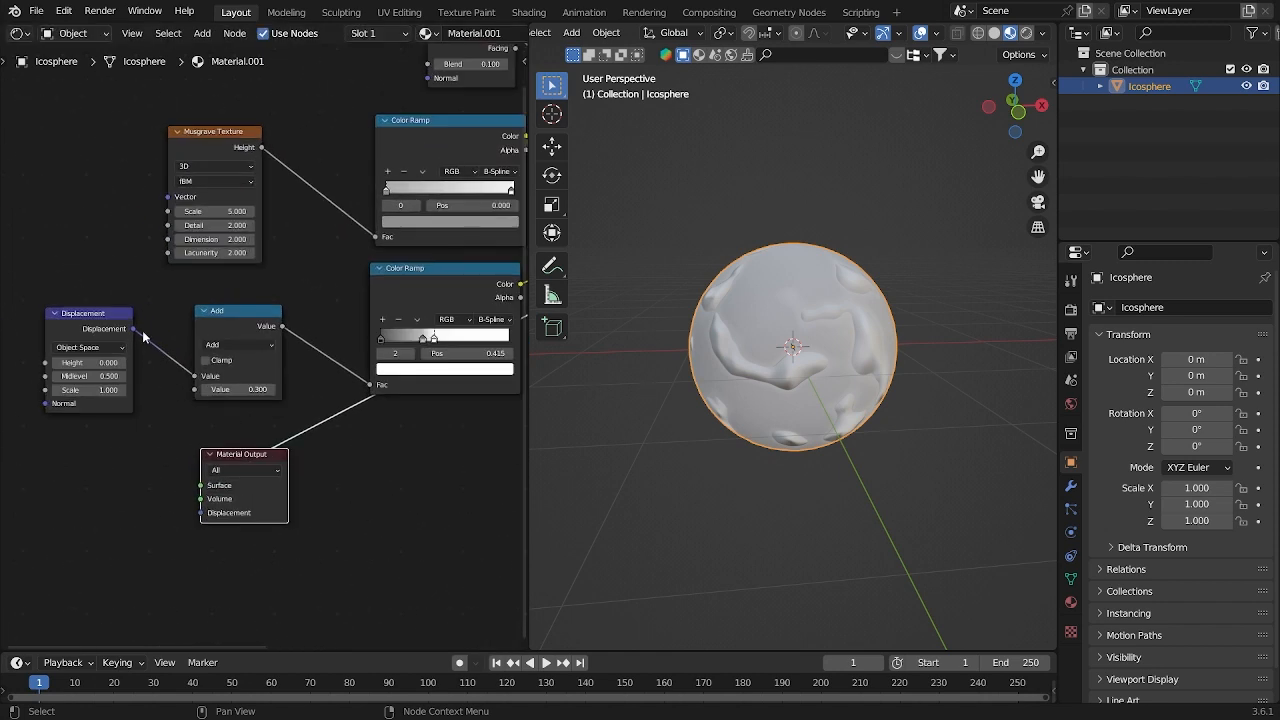
drag(131, 329, 213, 512)
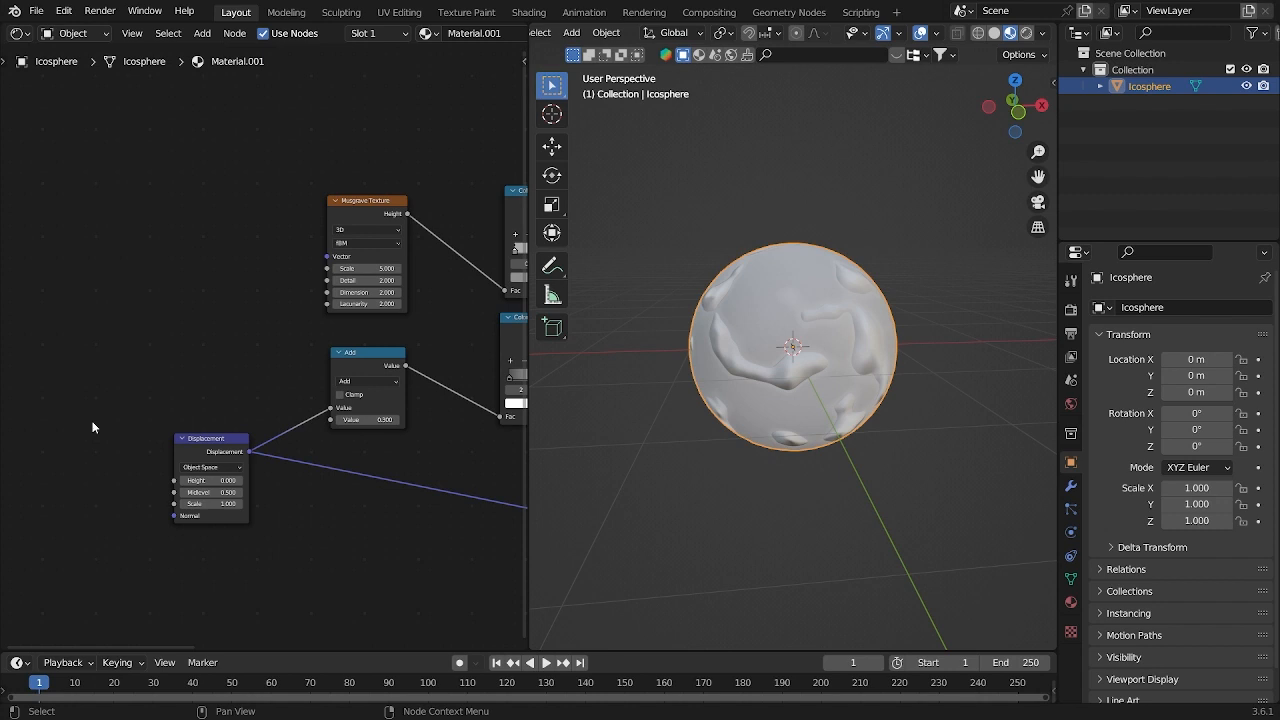
Drive Displacement Height with a Noise Texture fed through Mapping, midlevel 0.55.
text(no)
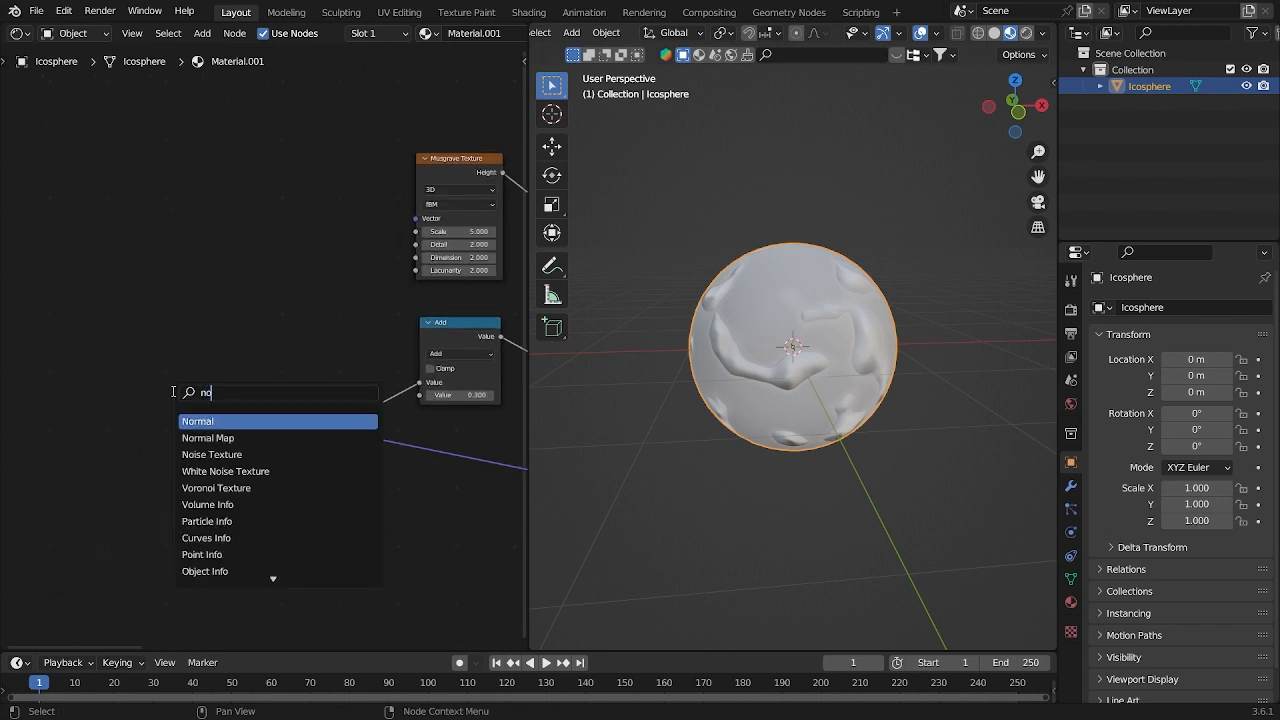
click(211, 454)
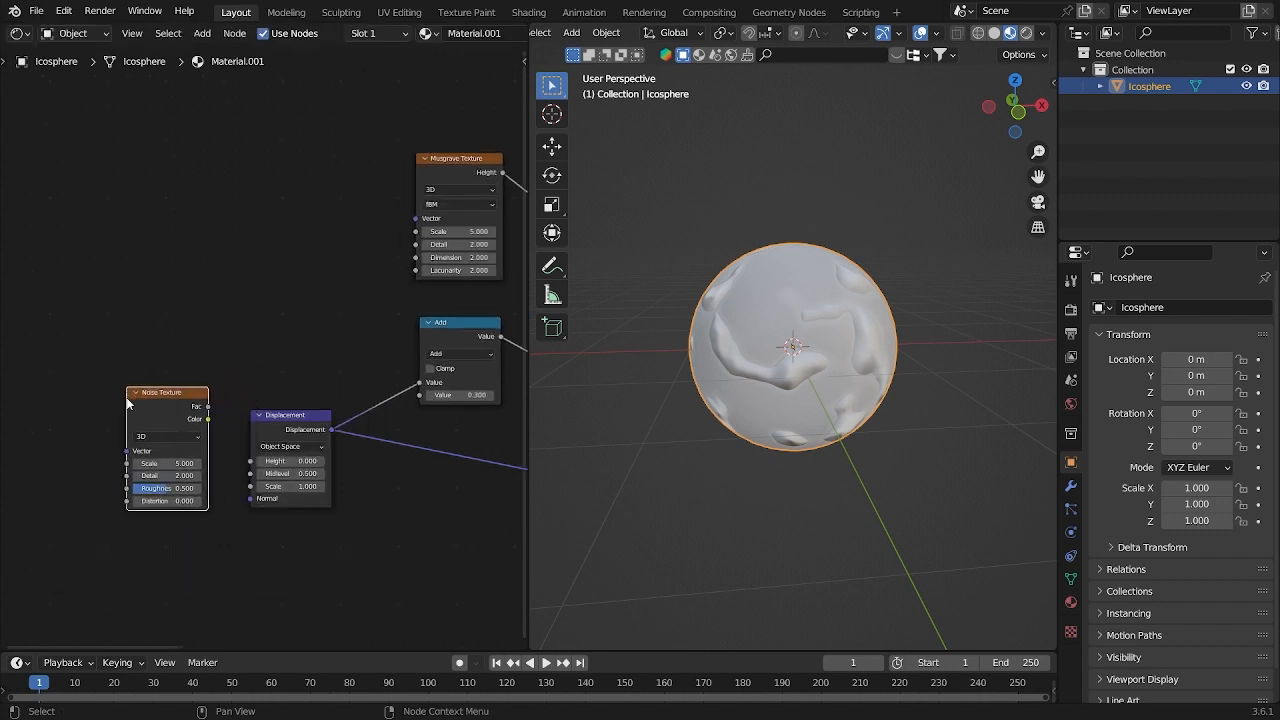
drag(208, 405, 245, 457)
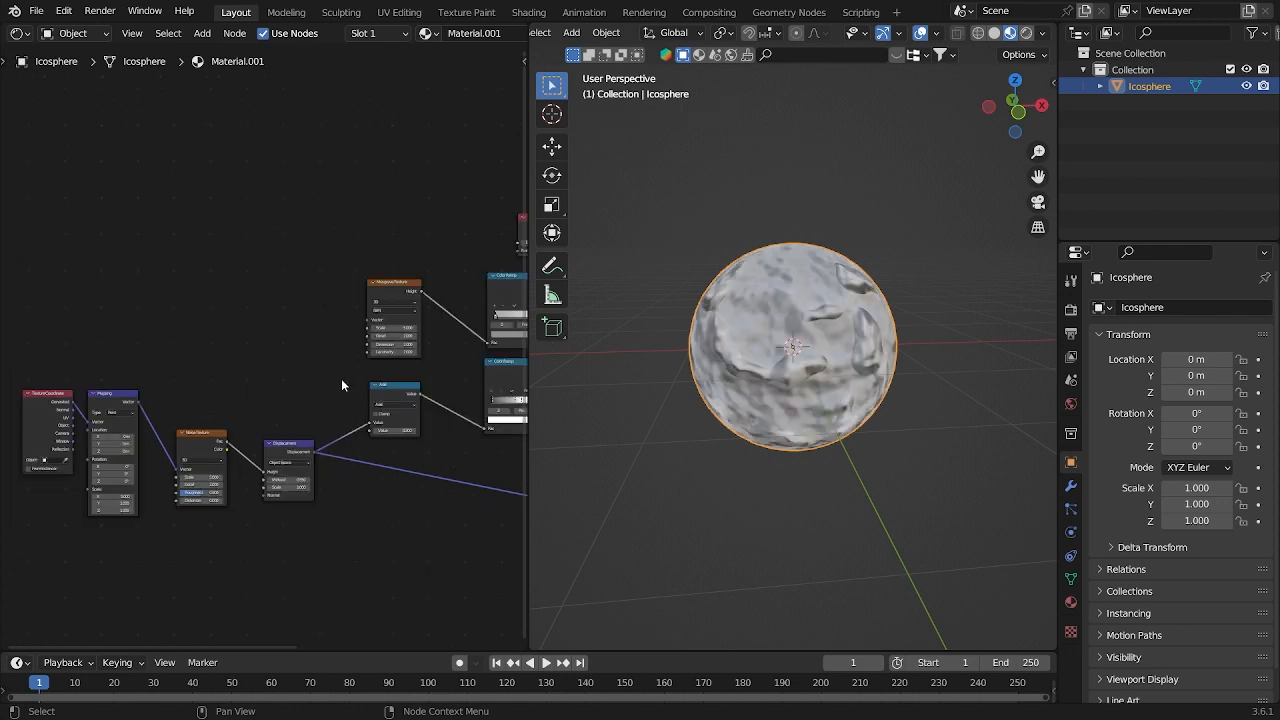
drag(140, 405, 395, 310)
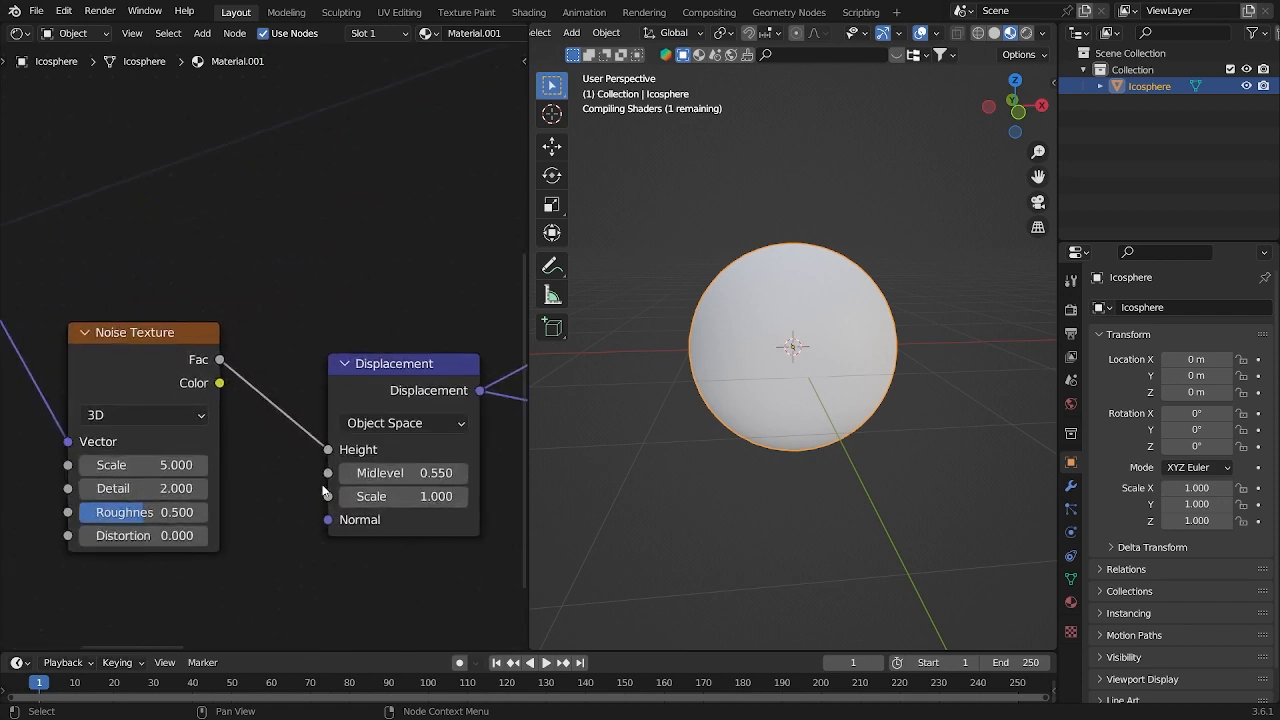
Set the Noise Texture scale to 1.2 and adjust its detail and roughness.
click(143, 464)
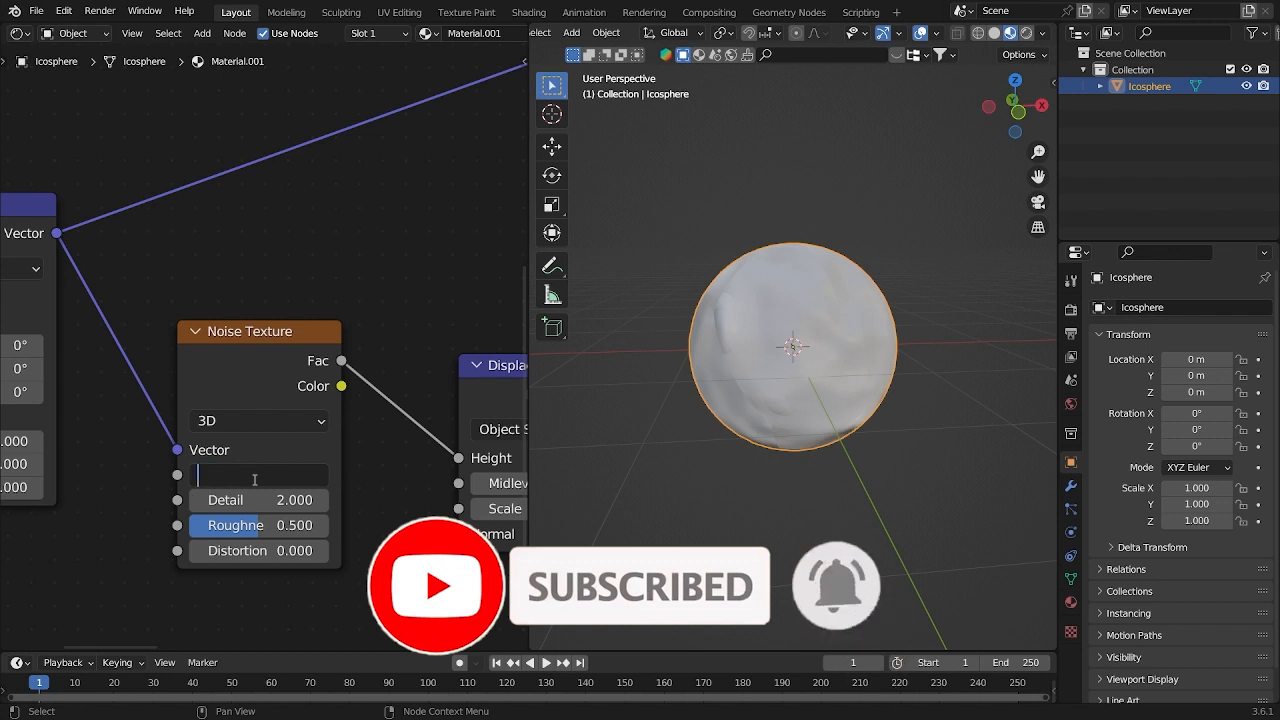
text(1.200)
click(258, 500)
text(15.000)
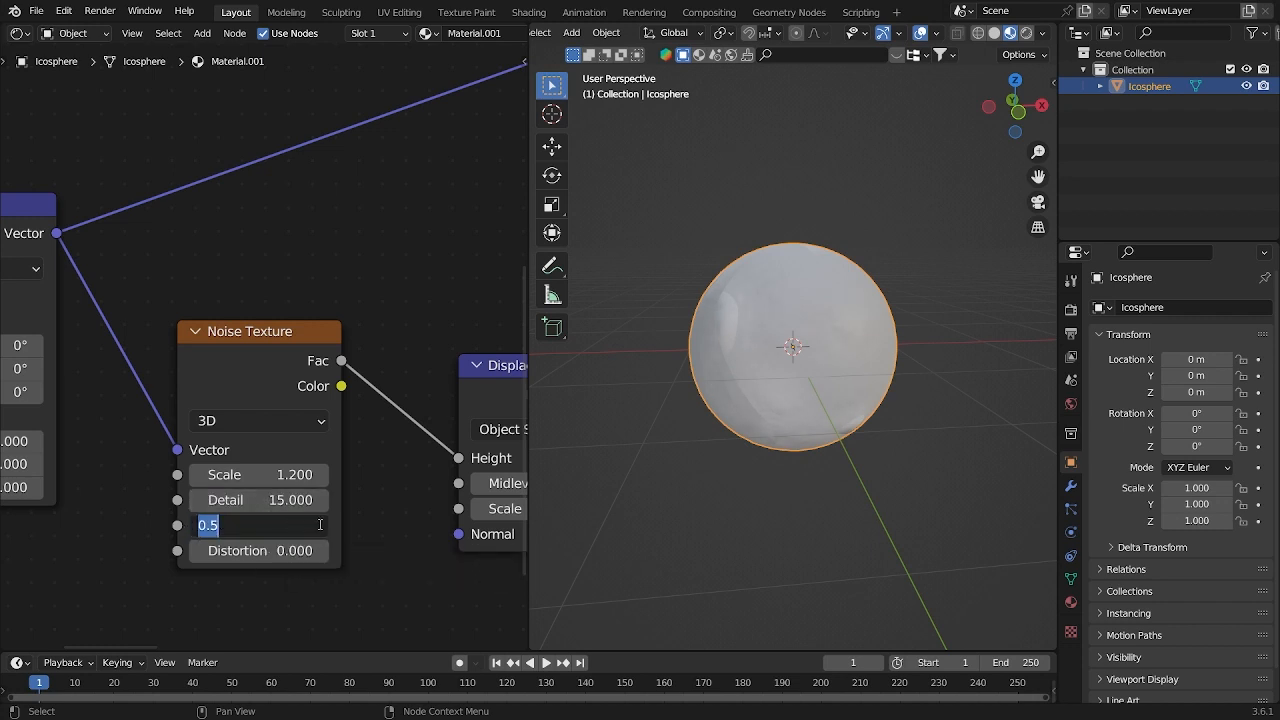
text(4)
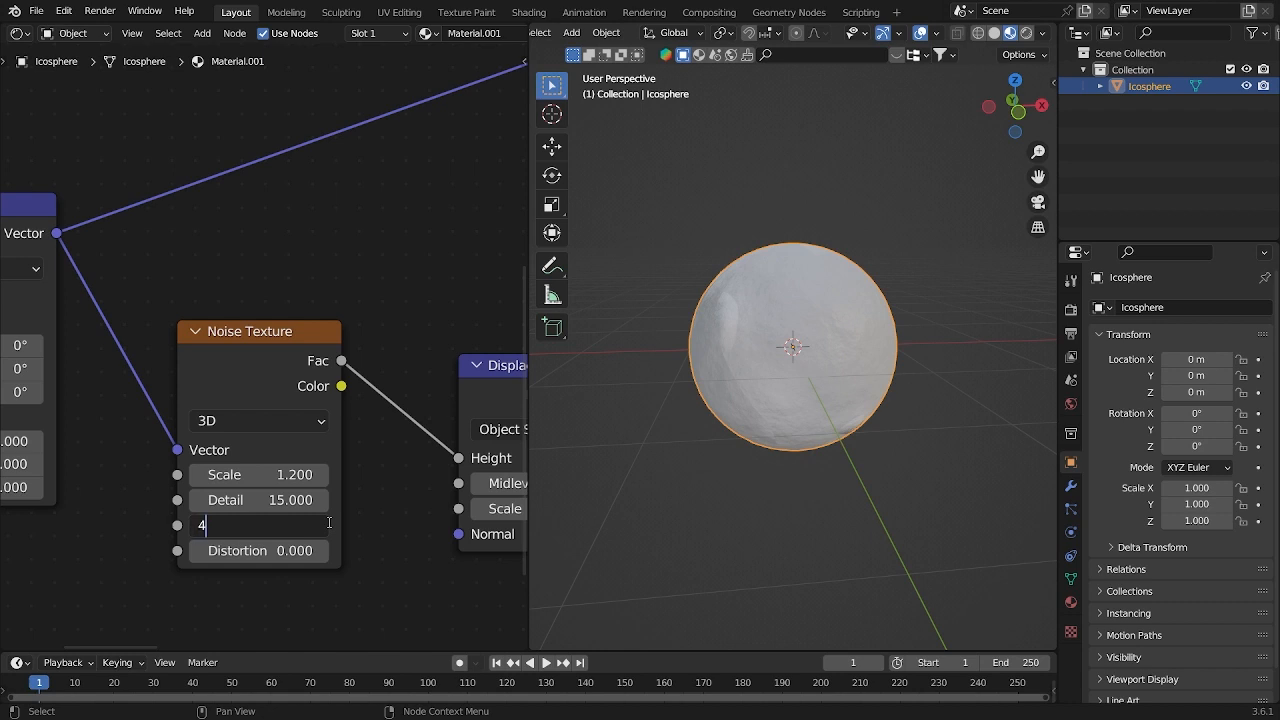
key(backspace)
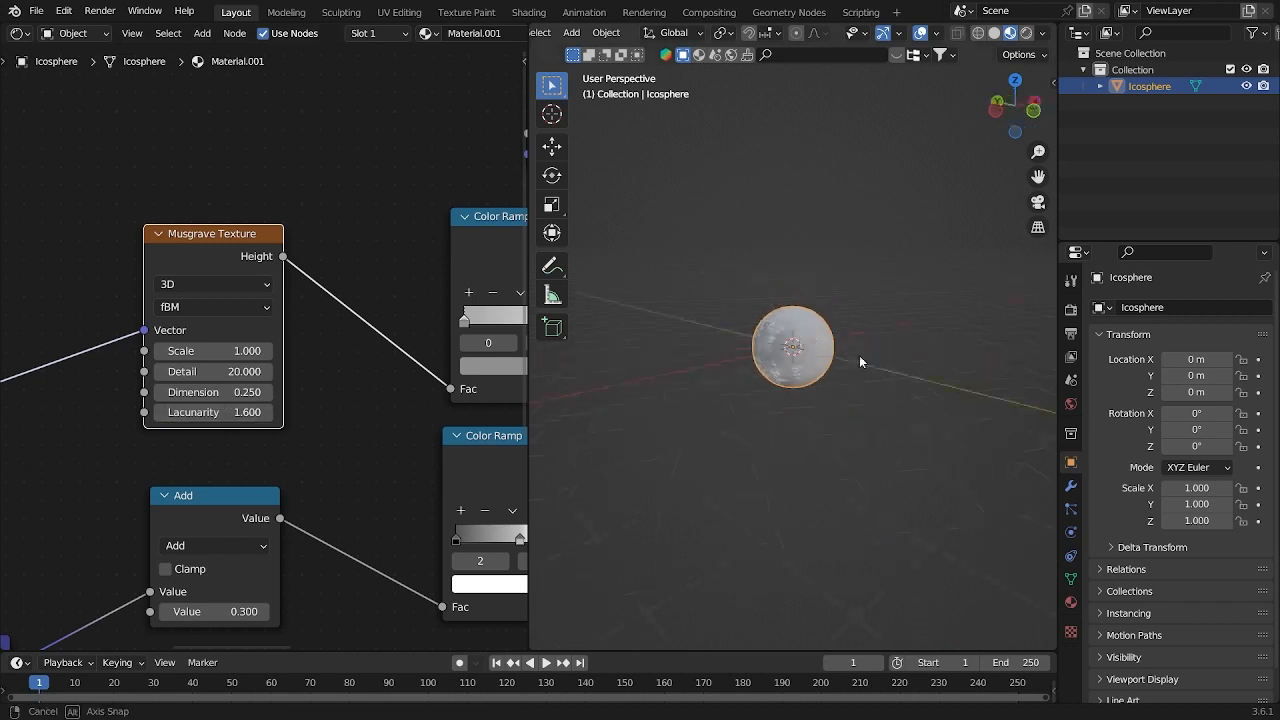
drag(860, 362, 788, 395)
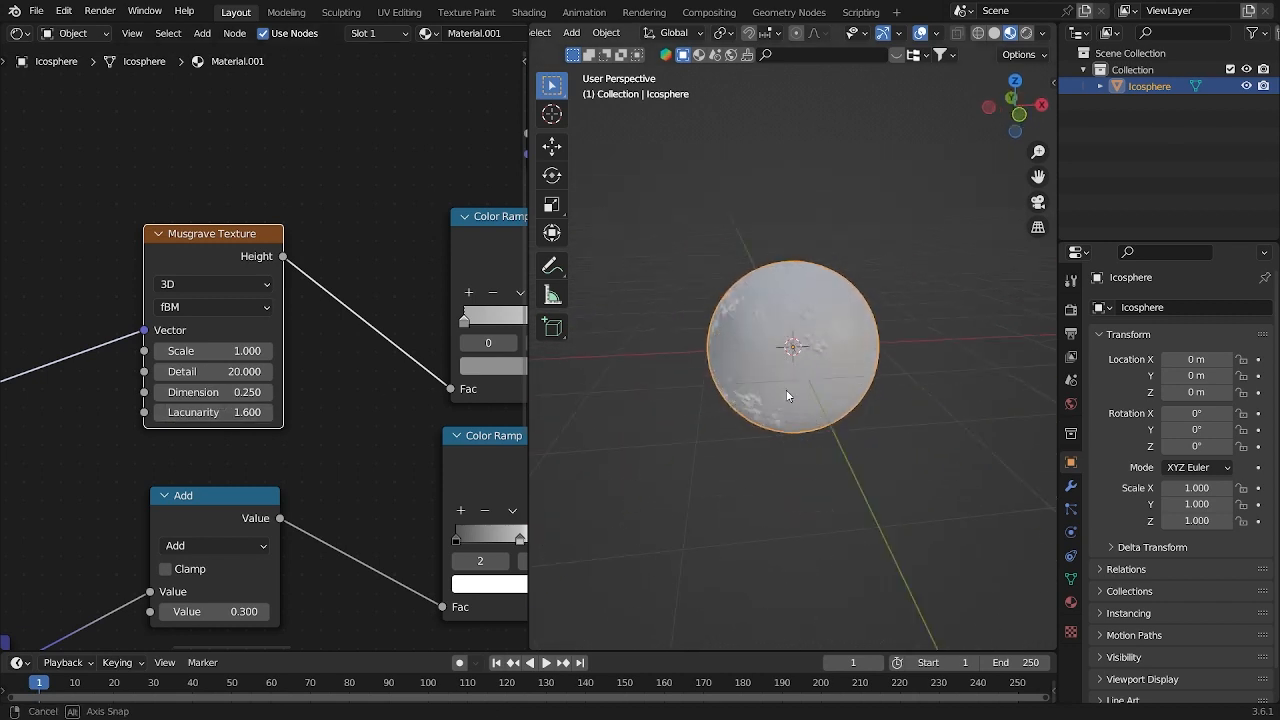
drag(787, 396, 829, 438)
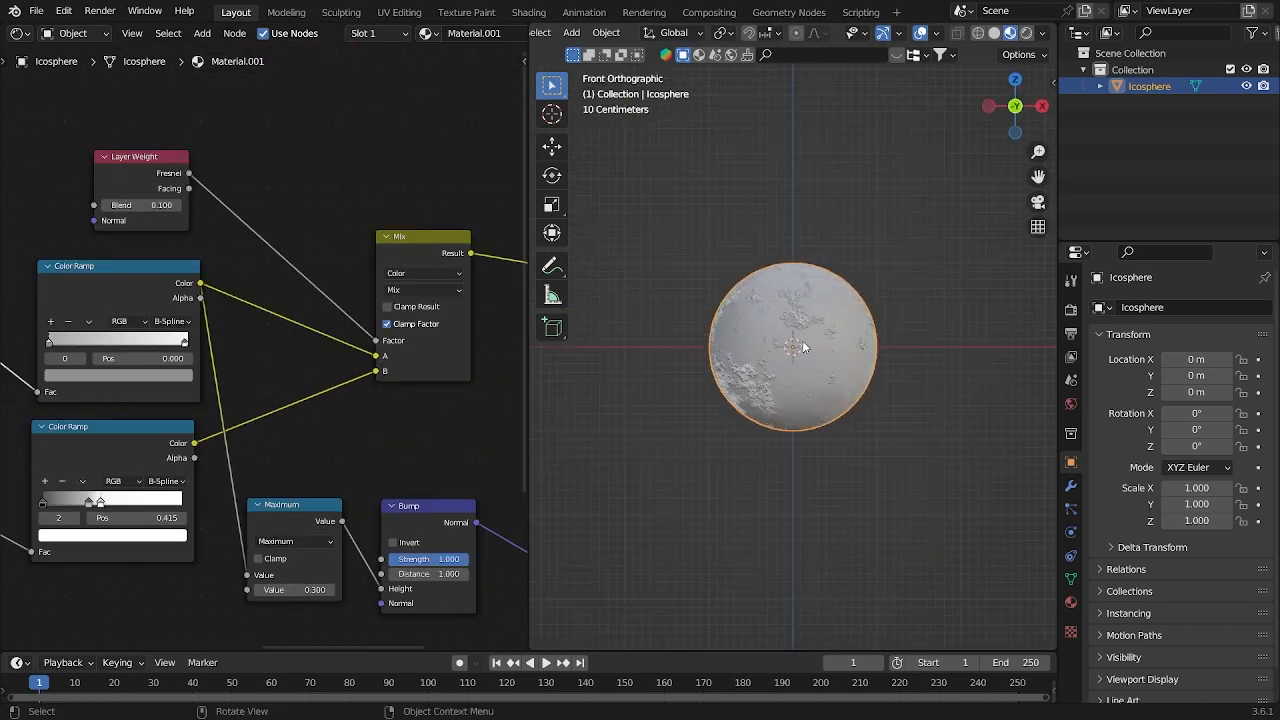
click(856, 230)
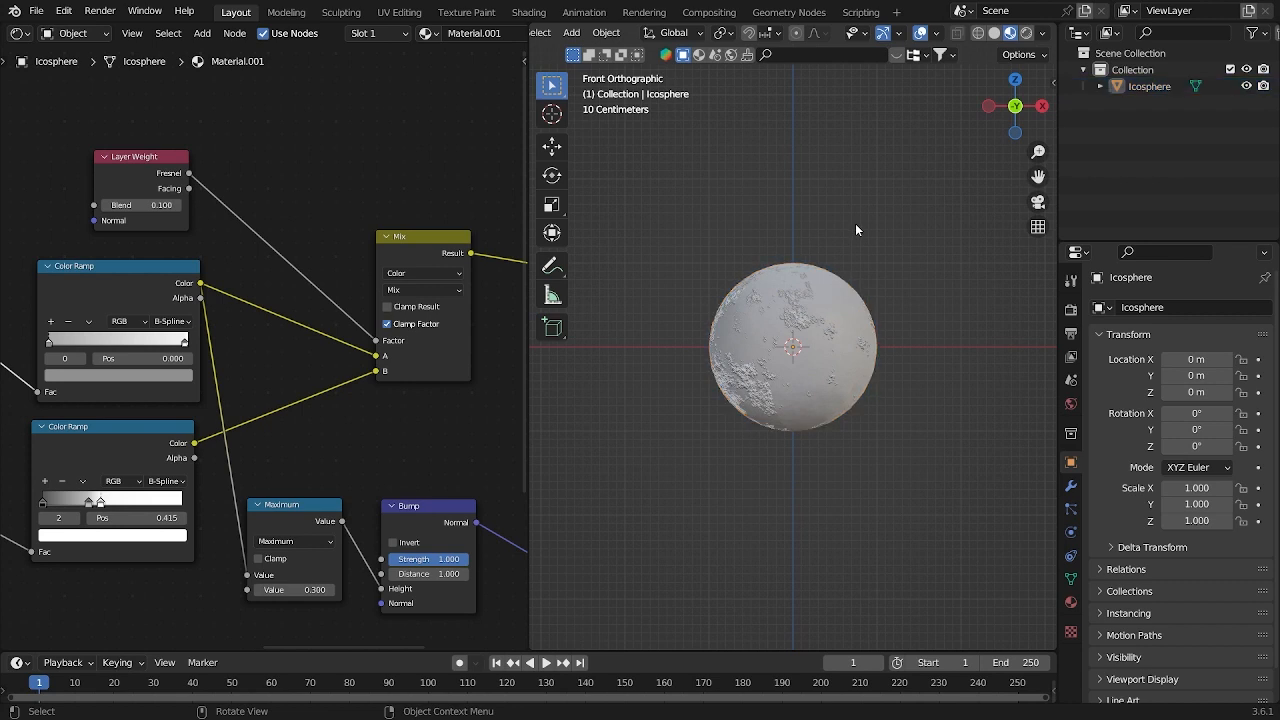